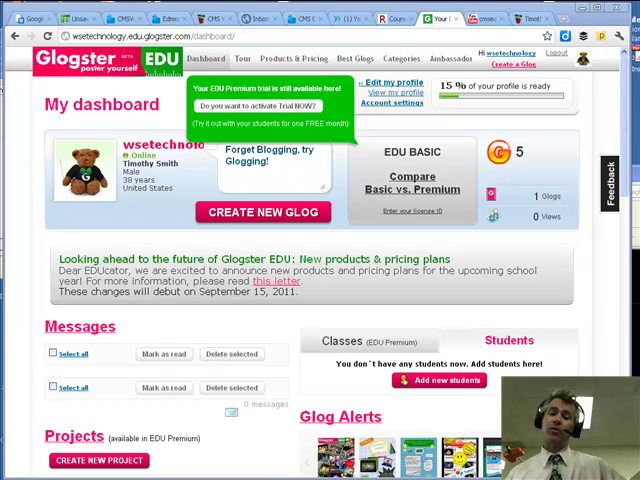
- Scroll the Glogster EDU dashboard down to locate the EmbedTest glog under Your Glogs
{"action": "scroll", "scroll_direction": "down", "scroll_amount": 3}
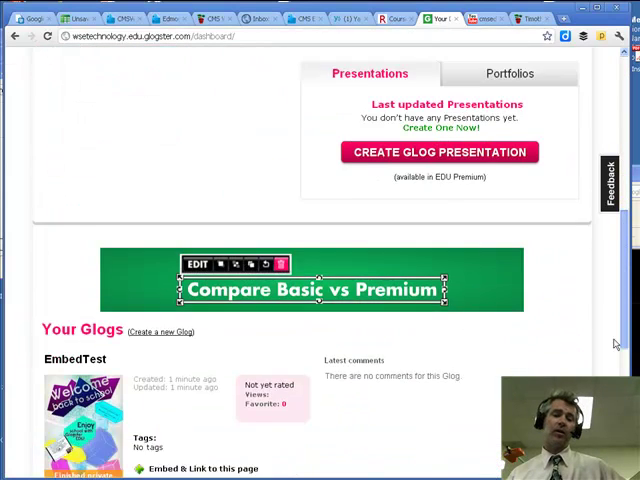
{"action": "scroll", "scroll_direction": "down", "scroll_amount": 3}
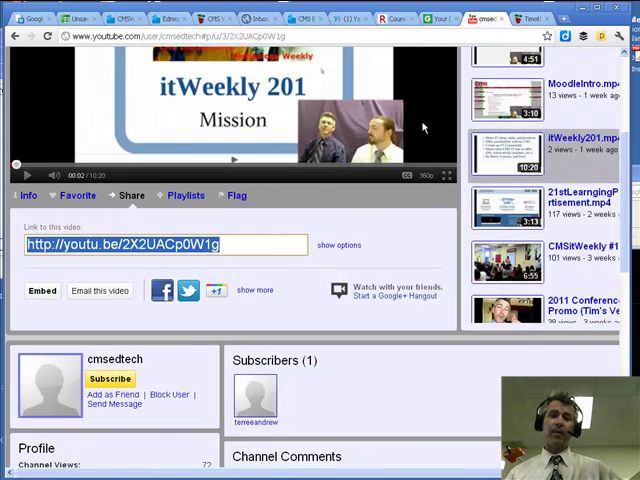
- Open the glog2 wiki page and begin editing it
{"action": "left_click", "coordinate": [527, 18]}
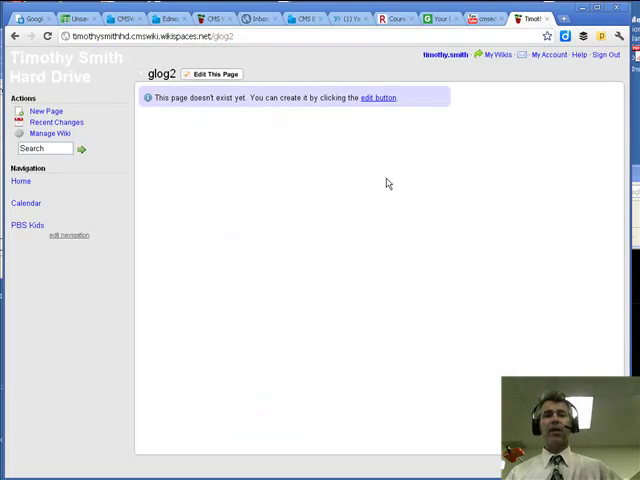
{"action": "mouse_move", "coordinate": [130, 166]}
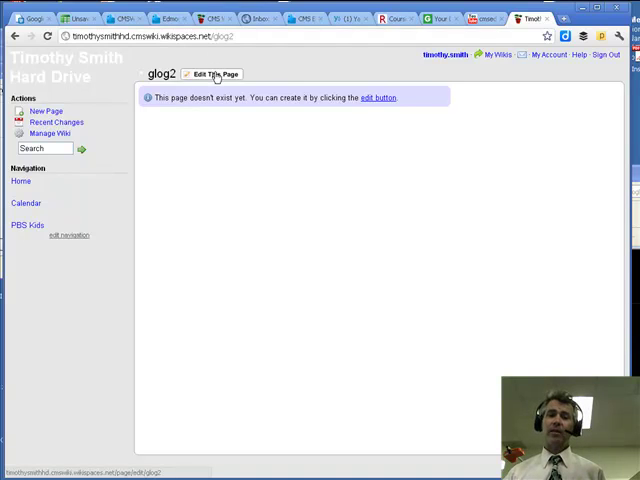
{"action": "left_click", "coordinate": [211, 74]}
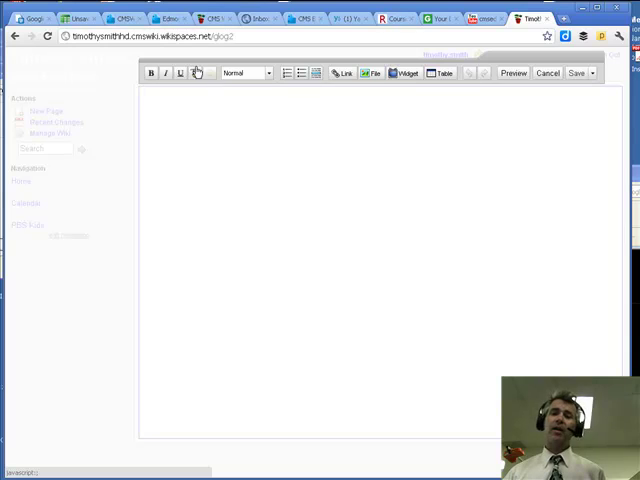
- Paste the glog's iframe embed code into an Other HTML widget and save the widget
{"action": "left_click", "coordinate": [405, 72]}
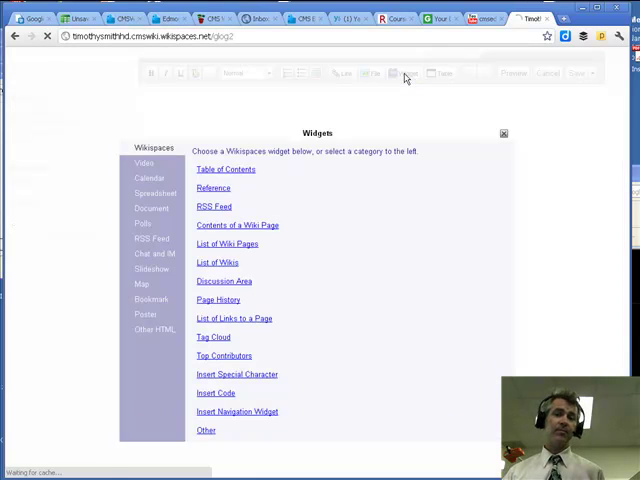
{"action": "left_click", "coordinate": [147, 304]}
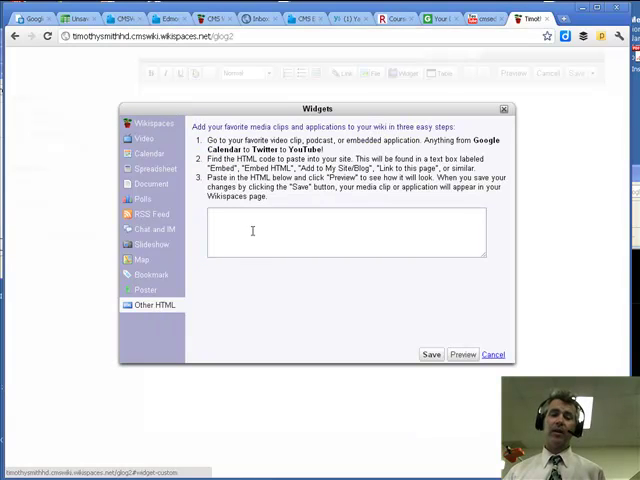
{"action": "right_click", "coordinate": [248, 240]}
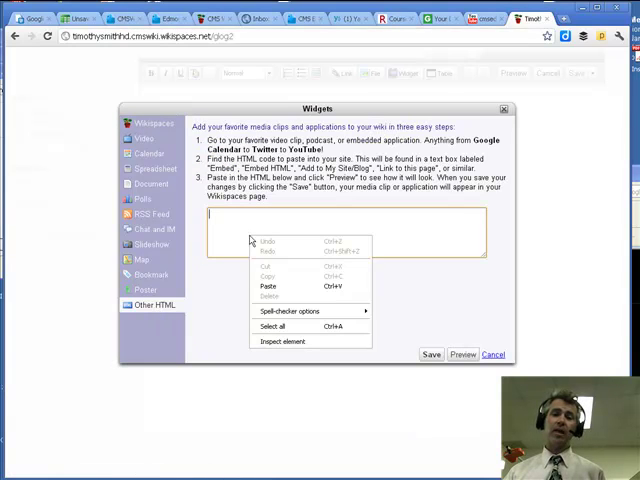
{"action": "left_click", "coordinate": [271, 286]}
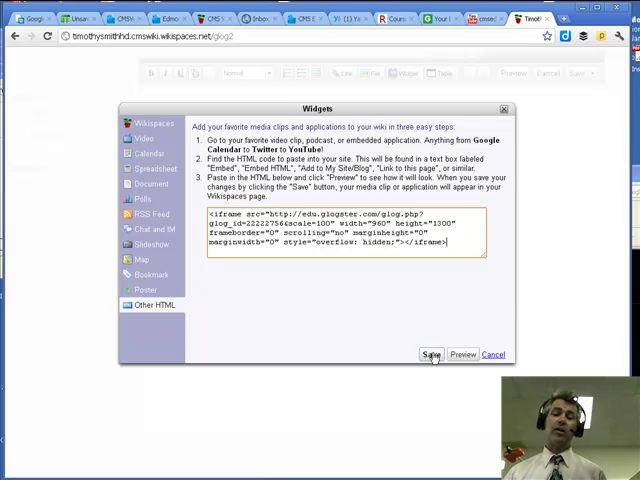
{"action": "left_click", "coordinate": [432, 354]}
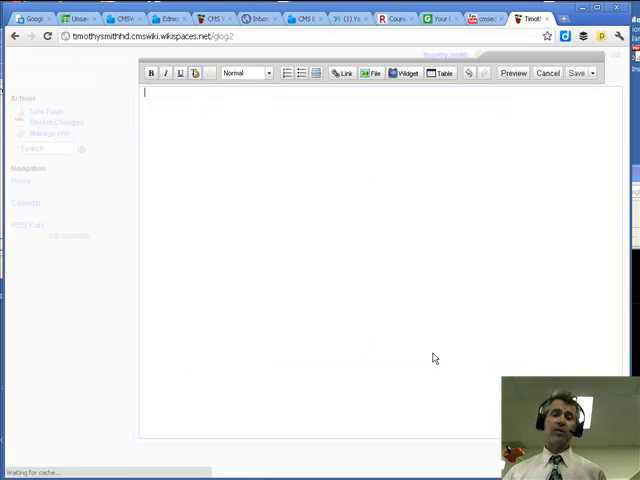
- Save glog2 and scroll to view the embedded 'Welcome back to school' glog
{"action": "left_click", "coordinate": [404, 72]}
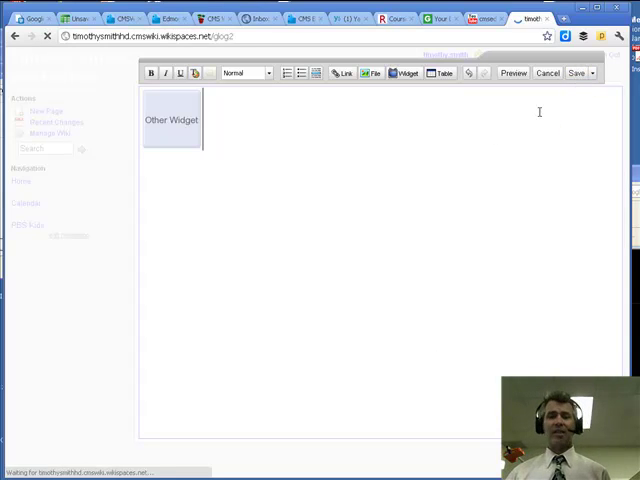
{"action": "left_click", "coordinate": [574, 72]}
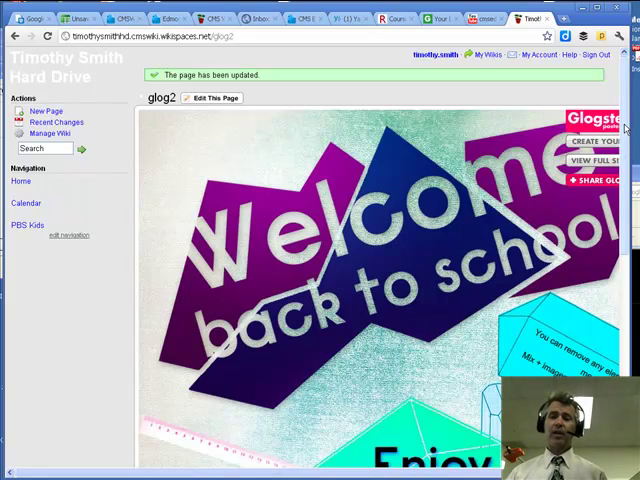
{"action": "scroll", "scroll_direction": "down", "scroll_amount": 3}
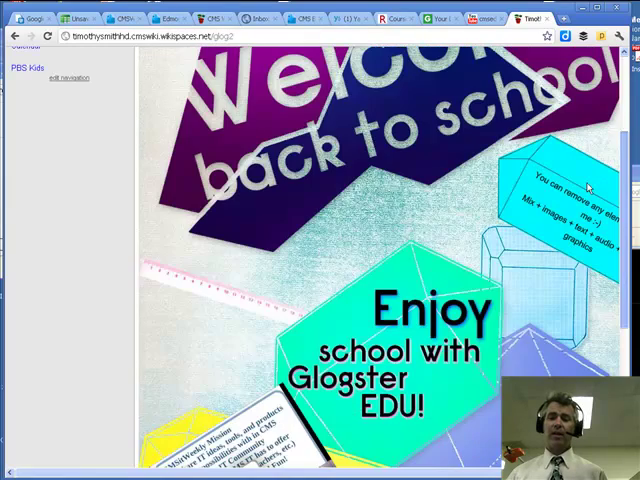